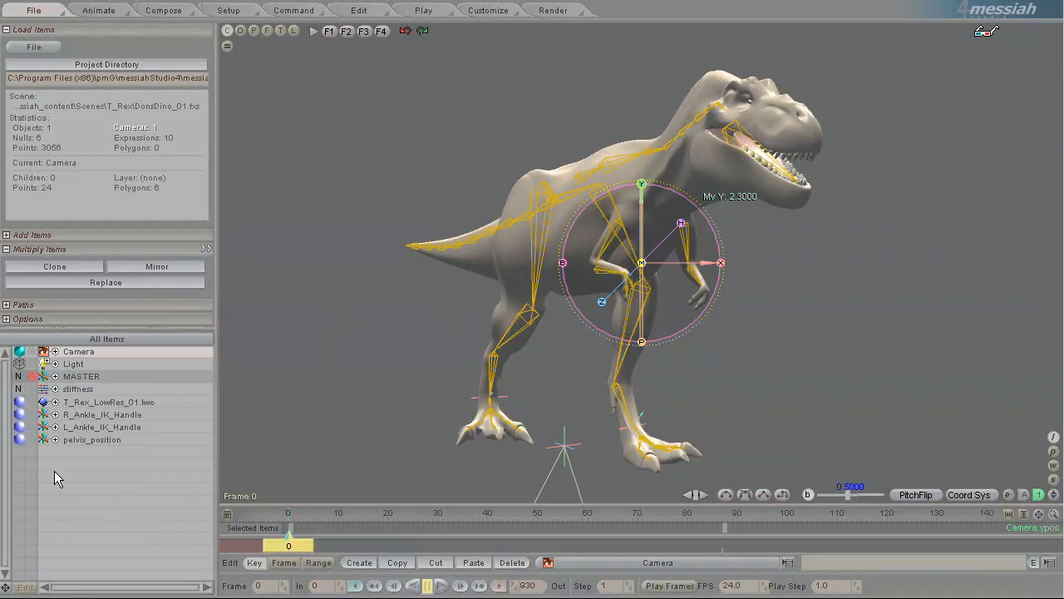
pyautogui.moveTo(65, 417)
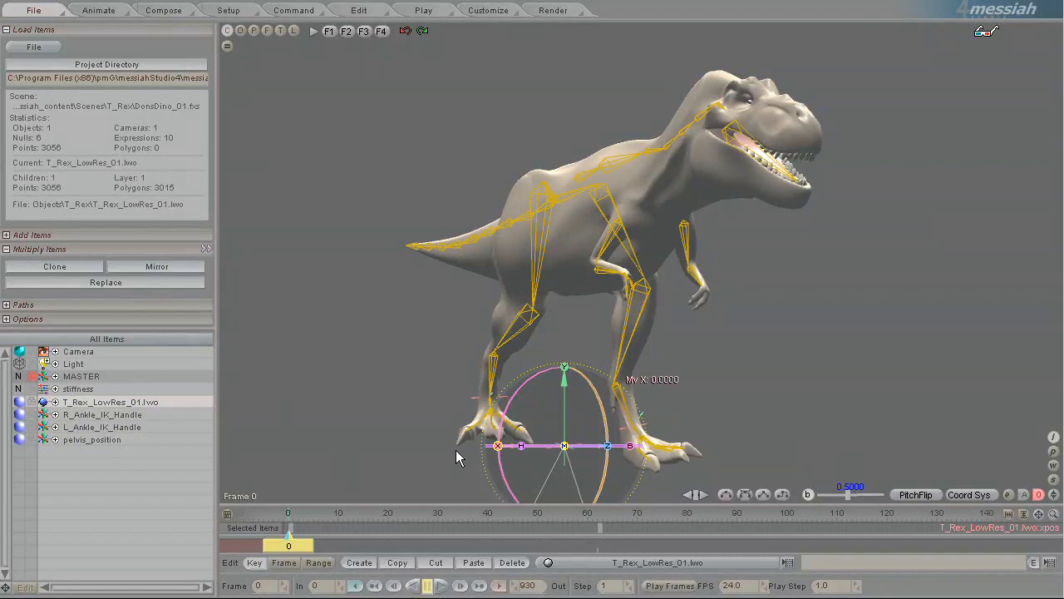
pyautogui.moveTo(958, 389)
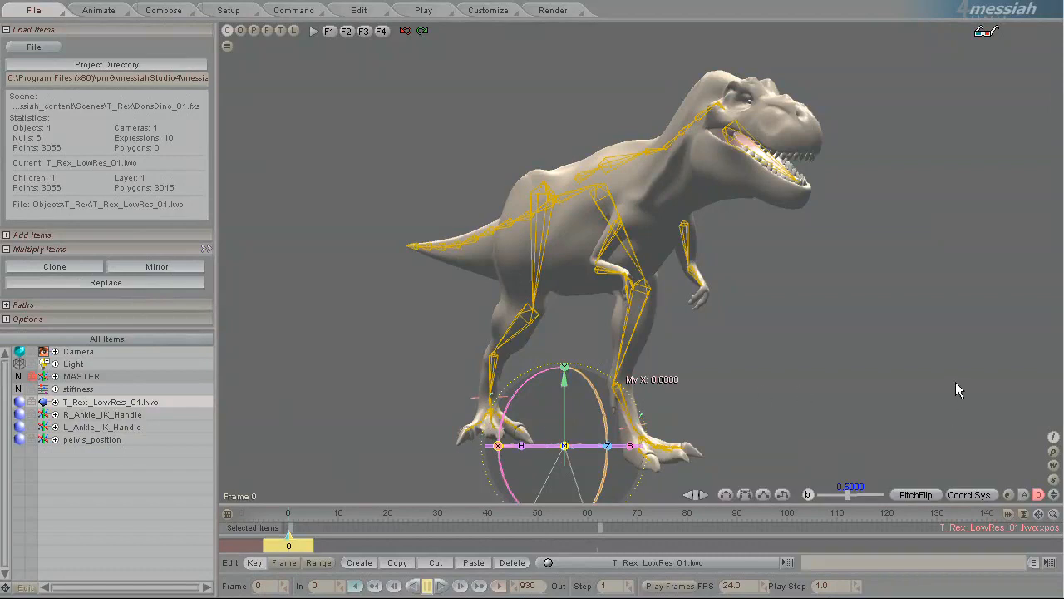
pyautogui.moveTo(922, 343)
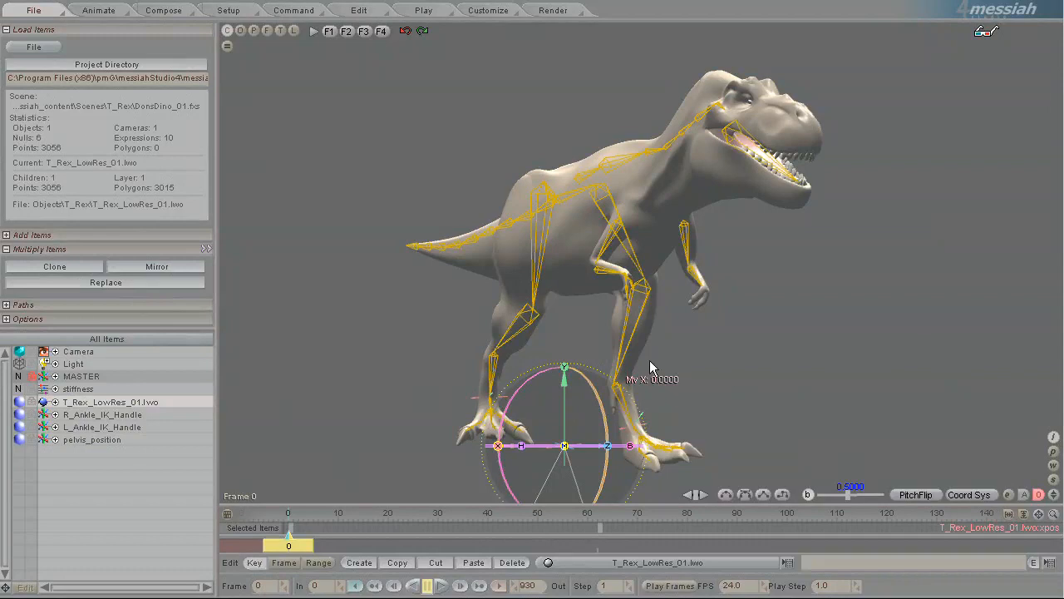
pyautogui.moveTo(373, 344)
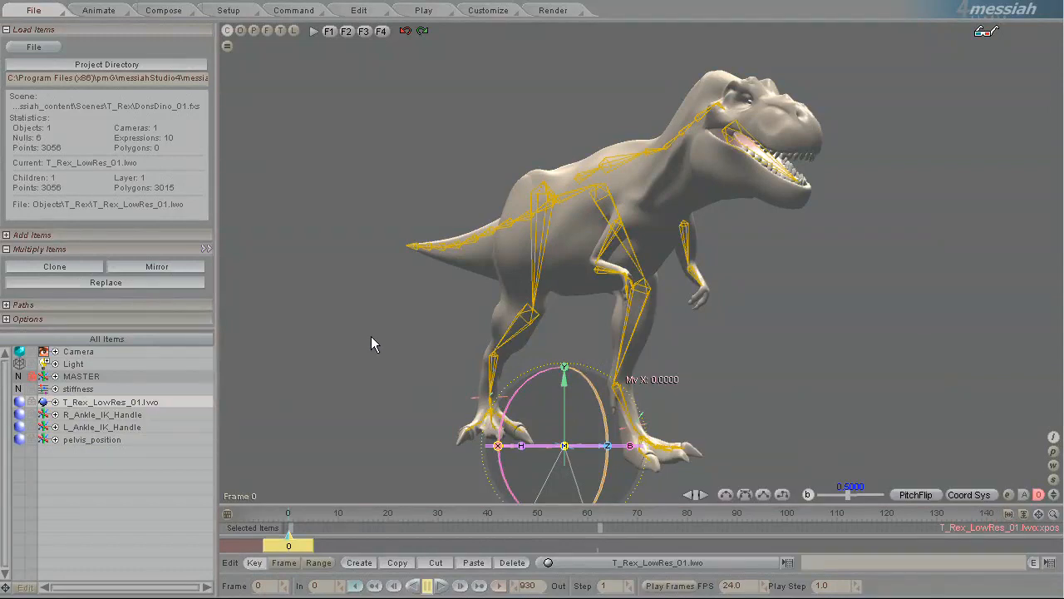
pyautogui.moveTo(813, 413)
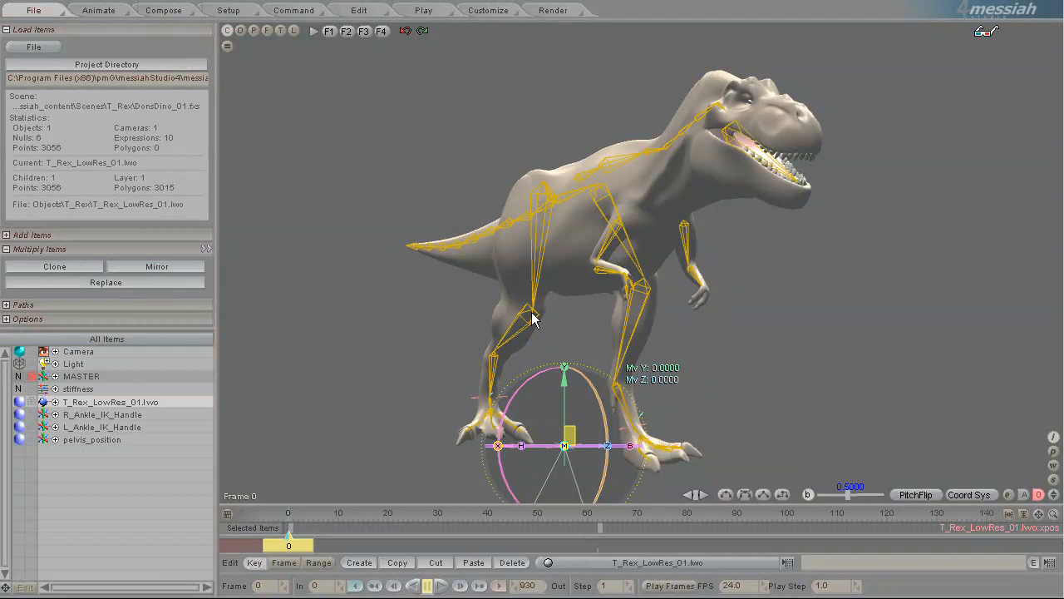
pyautogui.moveTo(449, 436)
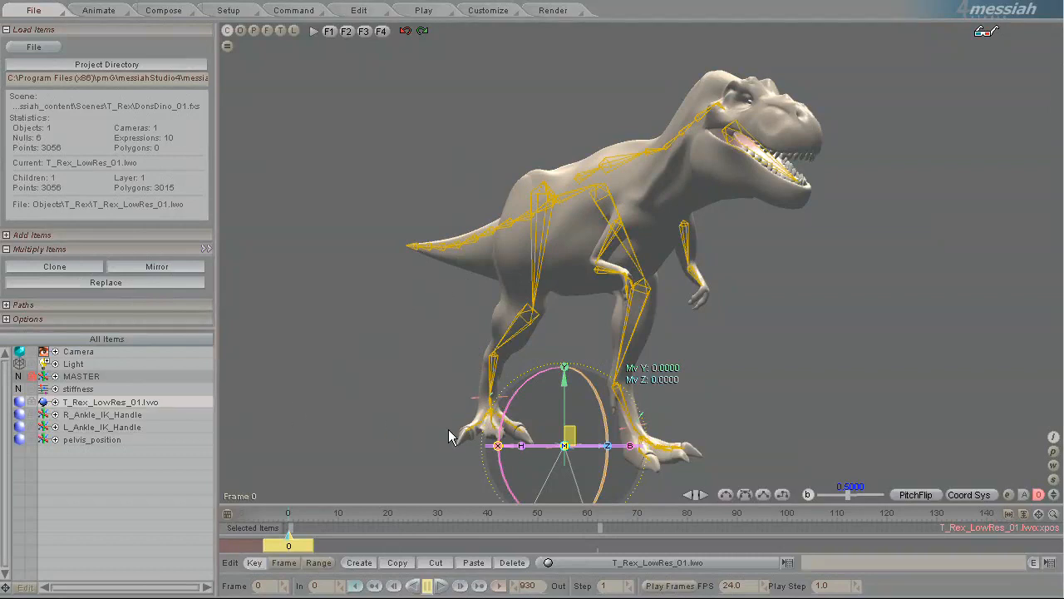
pyautogui.moveTo(370, 431)
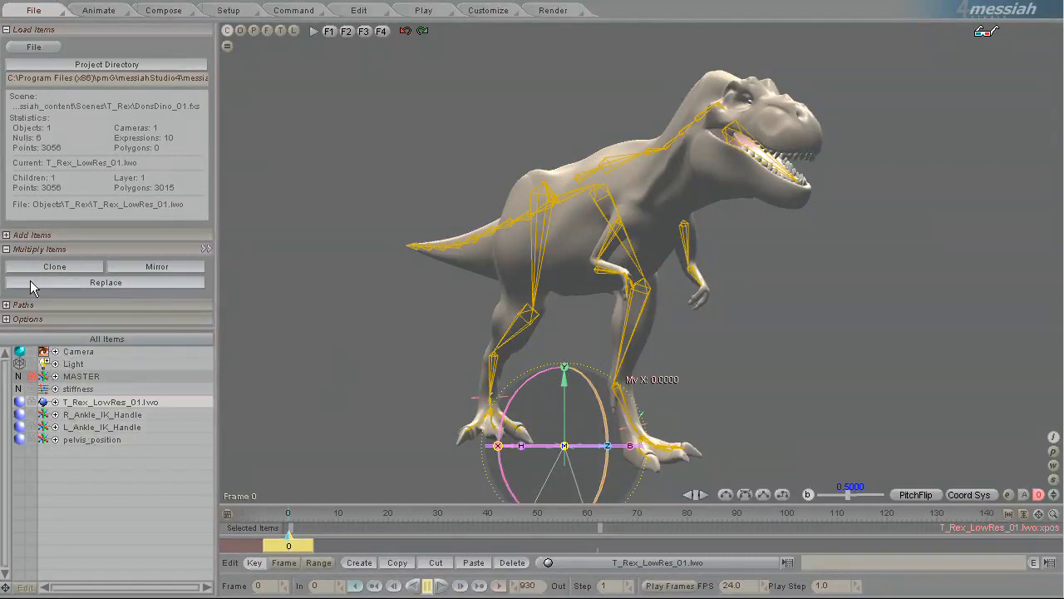
# Add four _INST instances of T_Rex_LowRes_01 (INST_02 to INST_05) via Add Items.
pyautogui.click(31, 234)
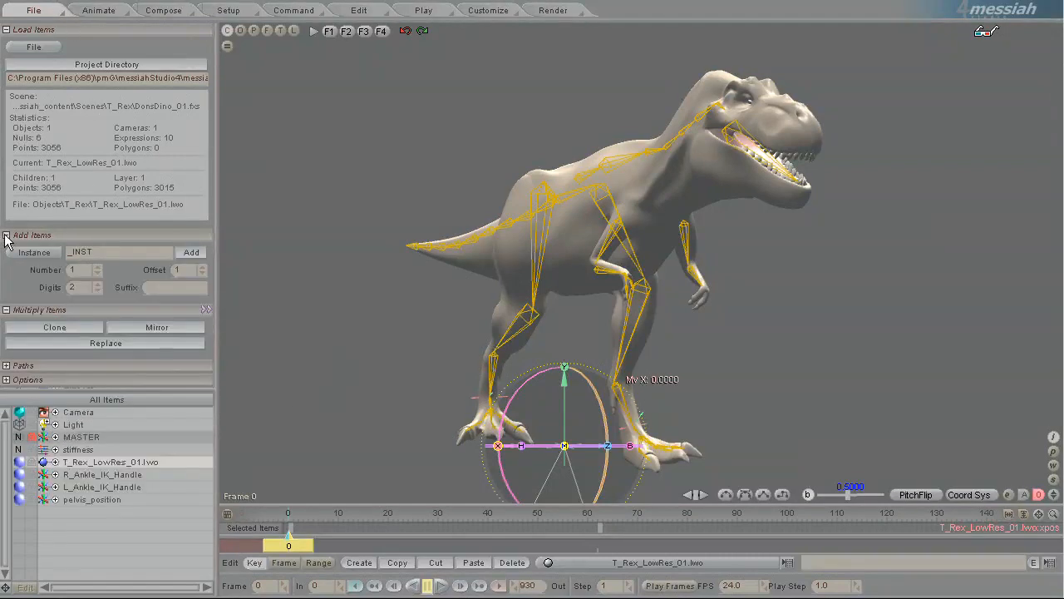
pyautogui.click(34, 253)
pyautogui.write('4')
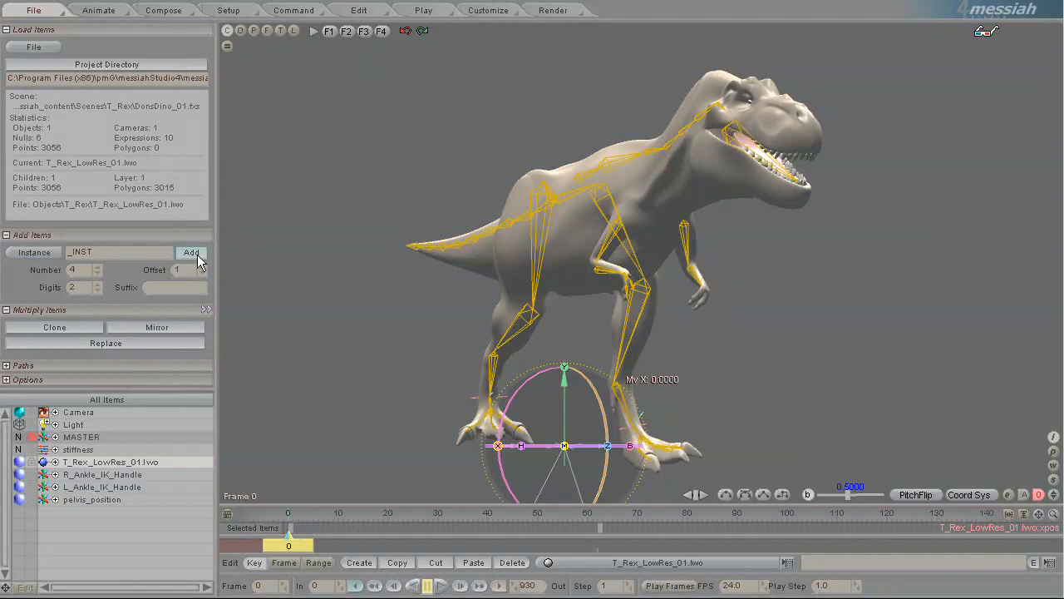
pyautogui.click(190, 253)
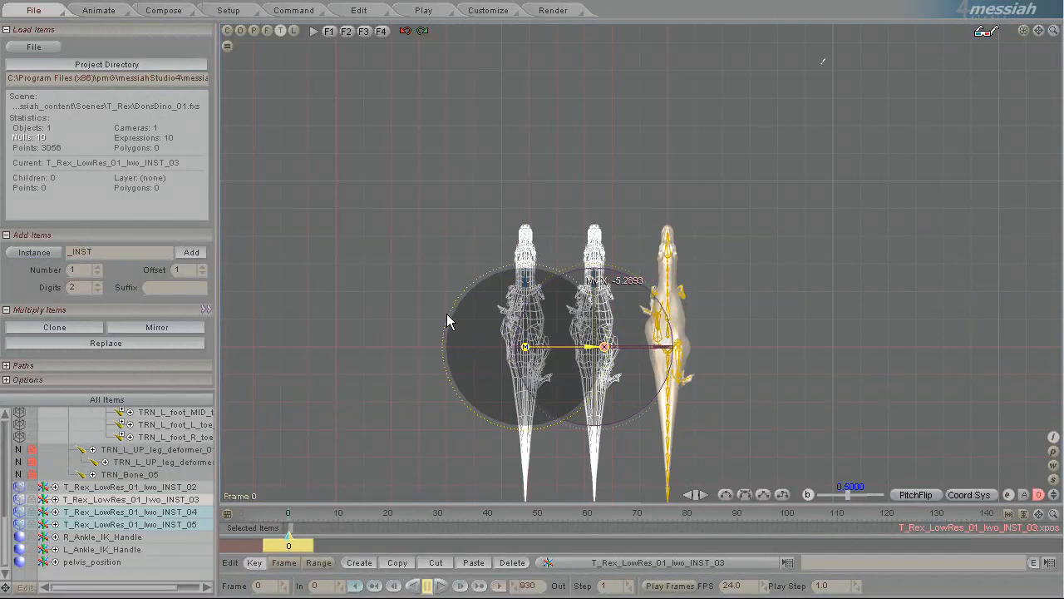
# Move the remaining INST items along X in the top view to line them up.
pyautogui.click(130, 499)
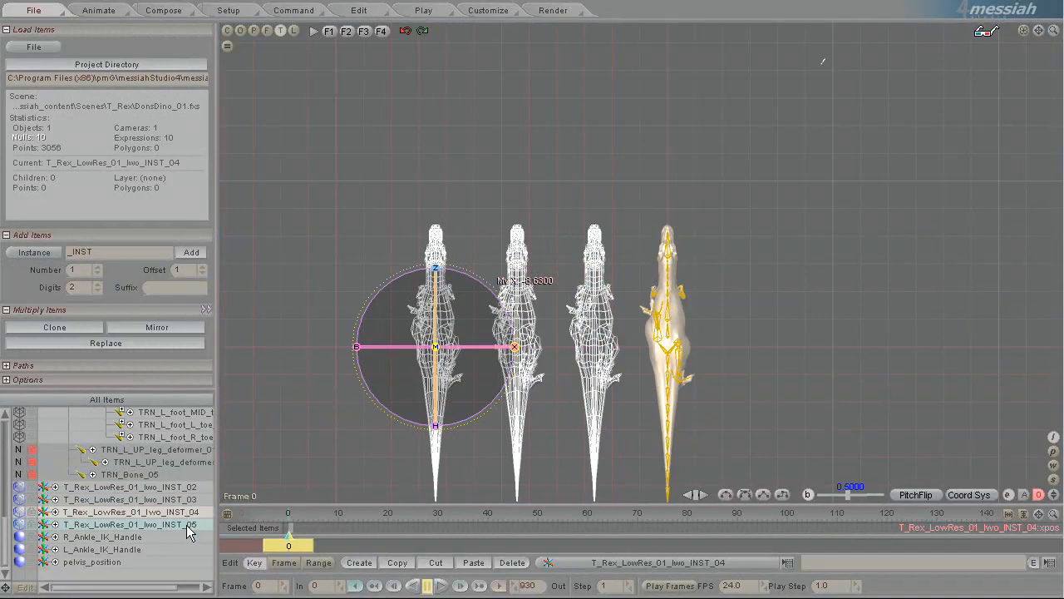
pyautogui.click(130, 524)
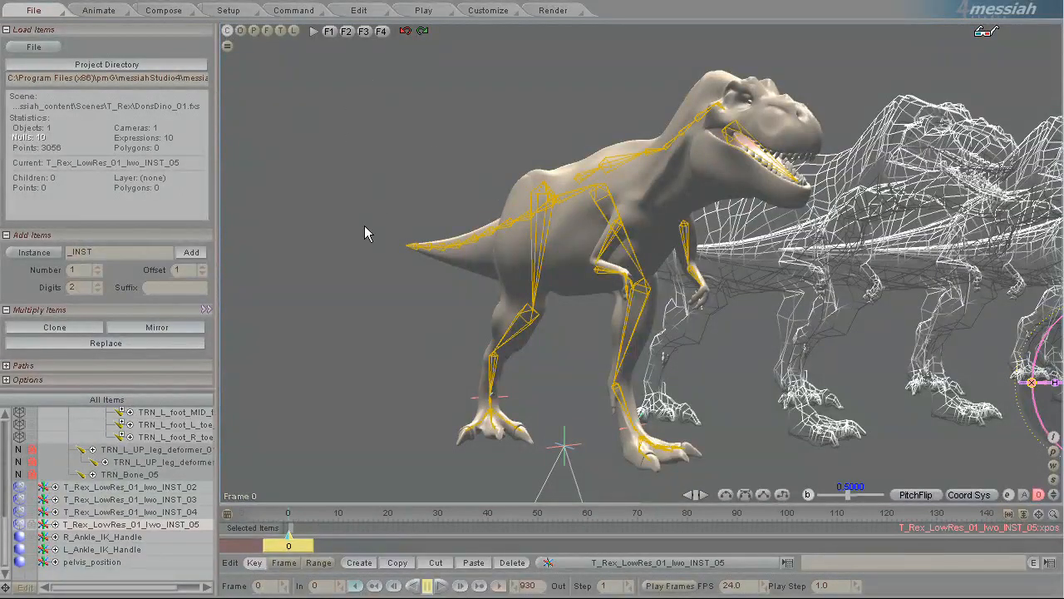
# Switch to Animate and frame the solid master T-Rex with its four wireframe copies.
pyautogui.click(98, 10)
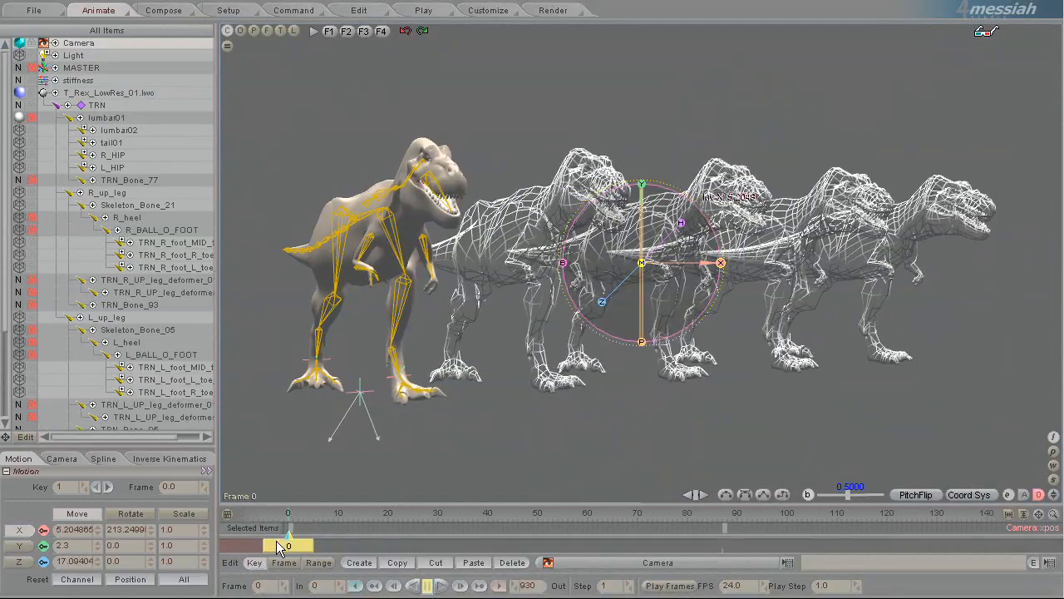
pyautogui.moveTo(290, 545); pyautogui.dragTo(612, 546)
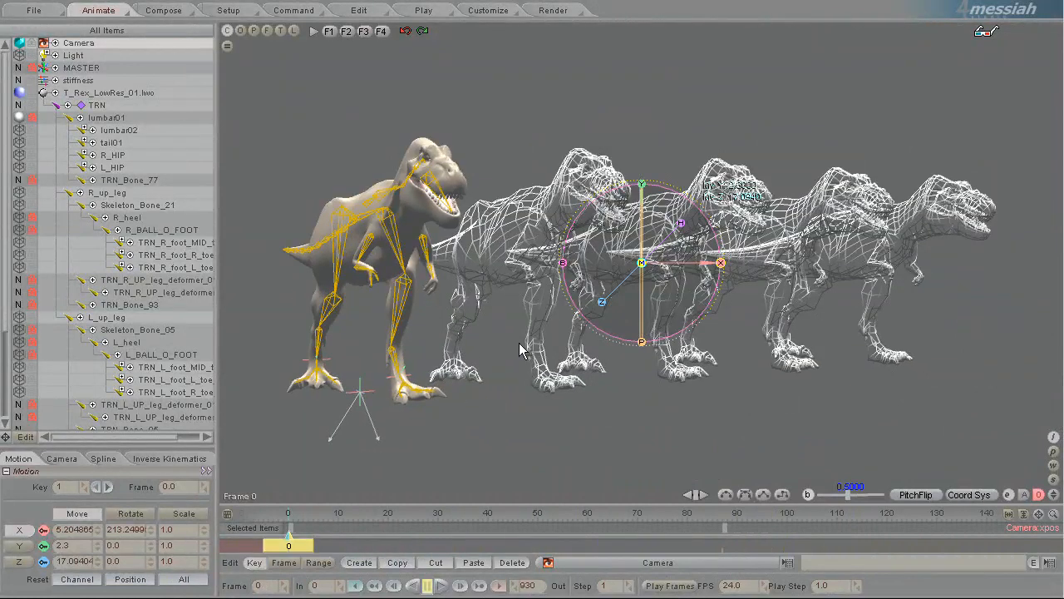
pyautogui.moveTo(329, 452)
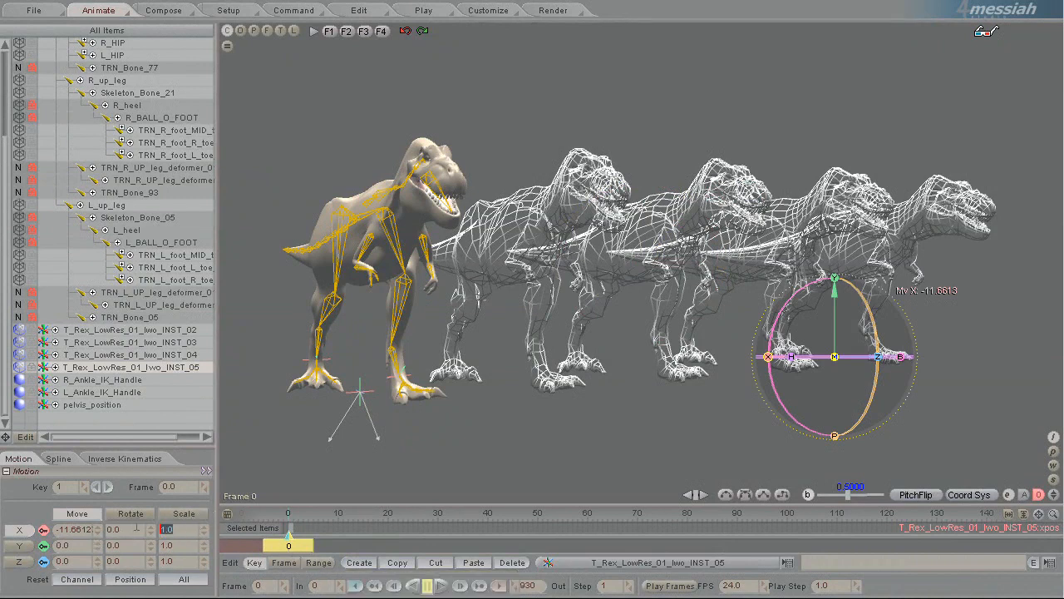
pyautogui.moveTo(396, 562)
pyautogui.write('0.2')
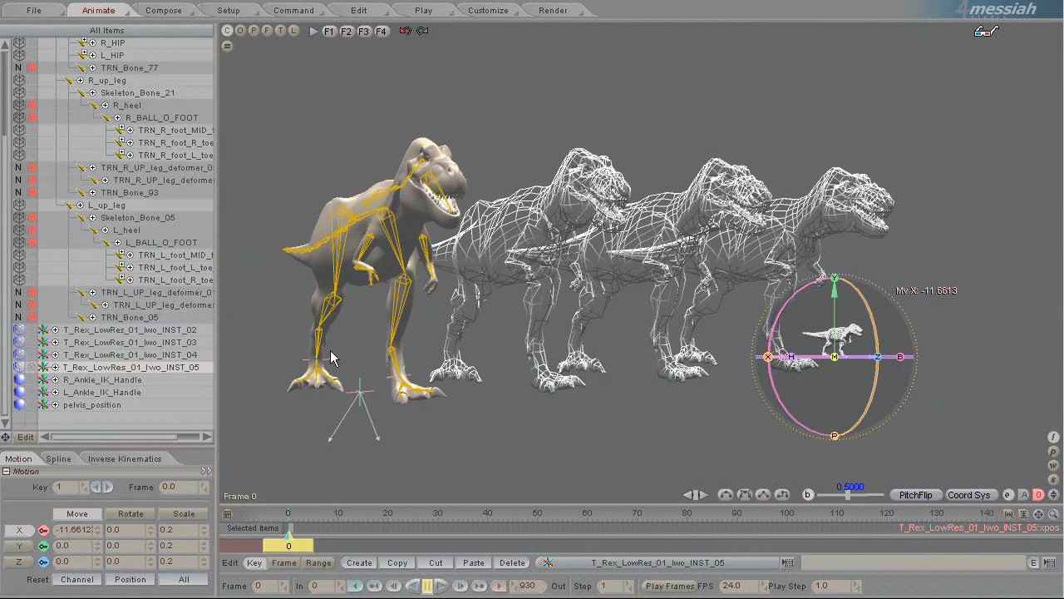
pyautogui.moveTo(349, 432)
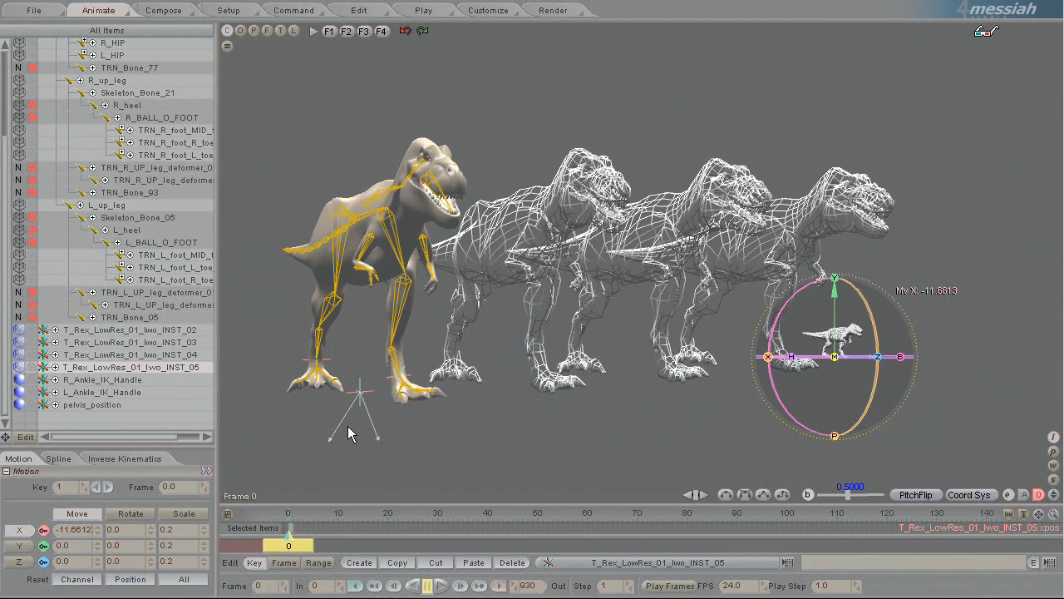
pyautogui.moveTo(519, 462)
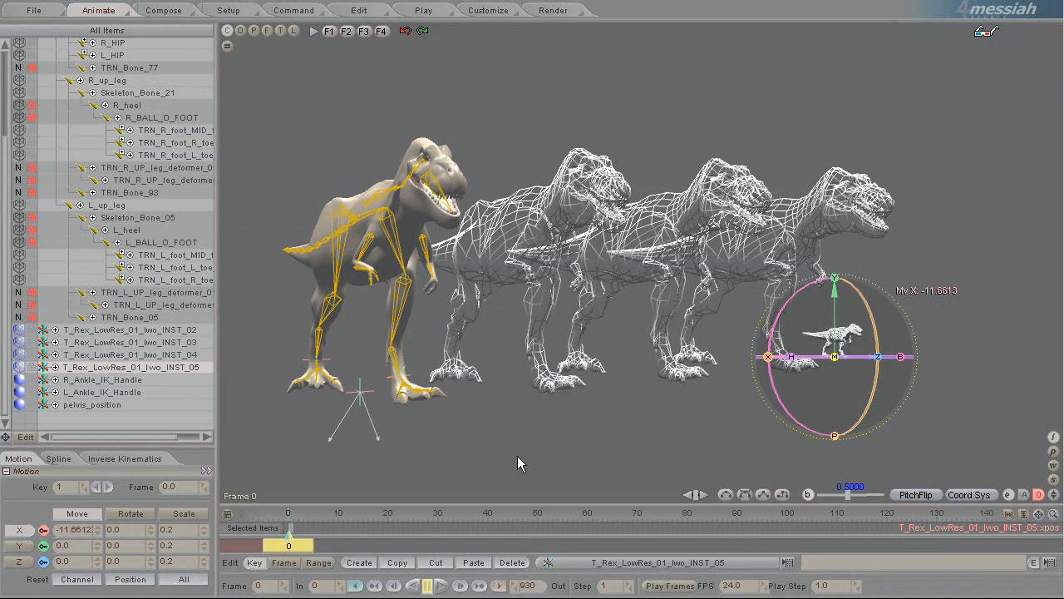
pyautogui.moveTo(582, 472)
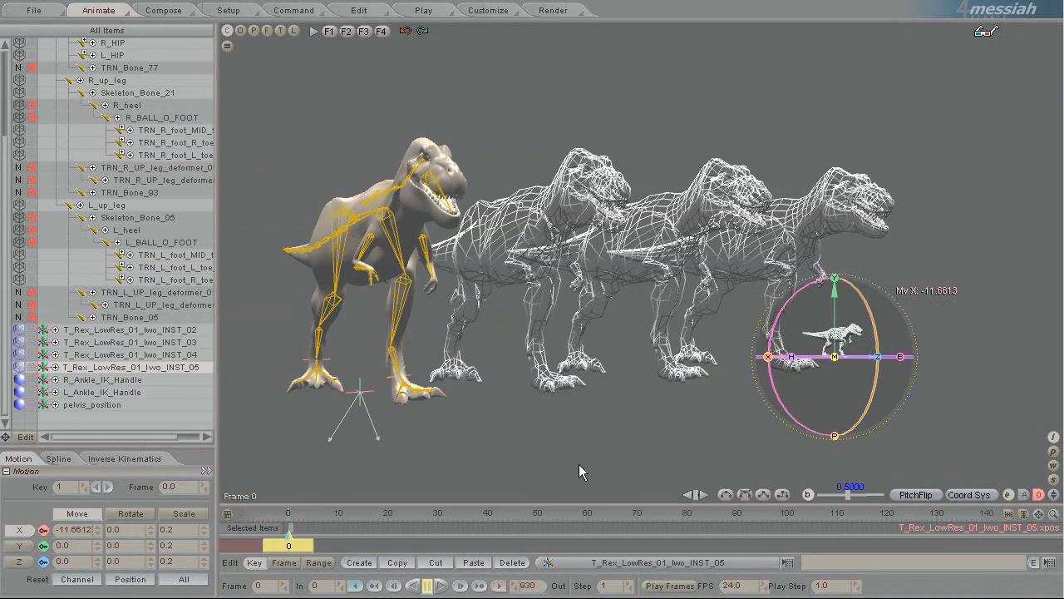
pyautogui.moveTo(579, 465)
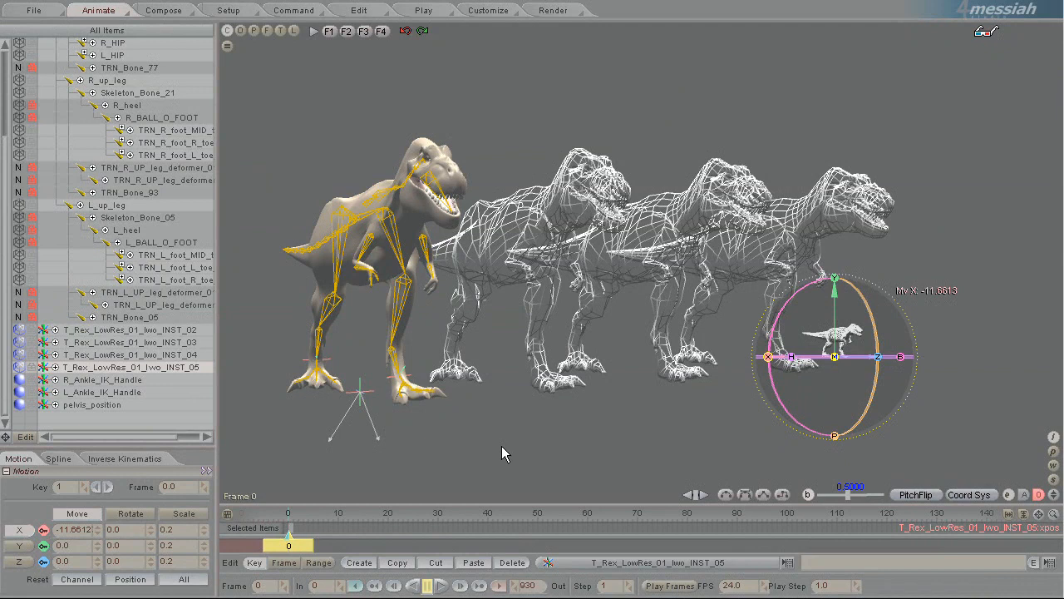
pyautogui.moveTo(499, 452)
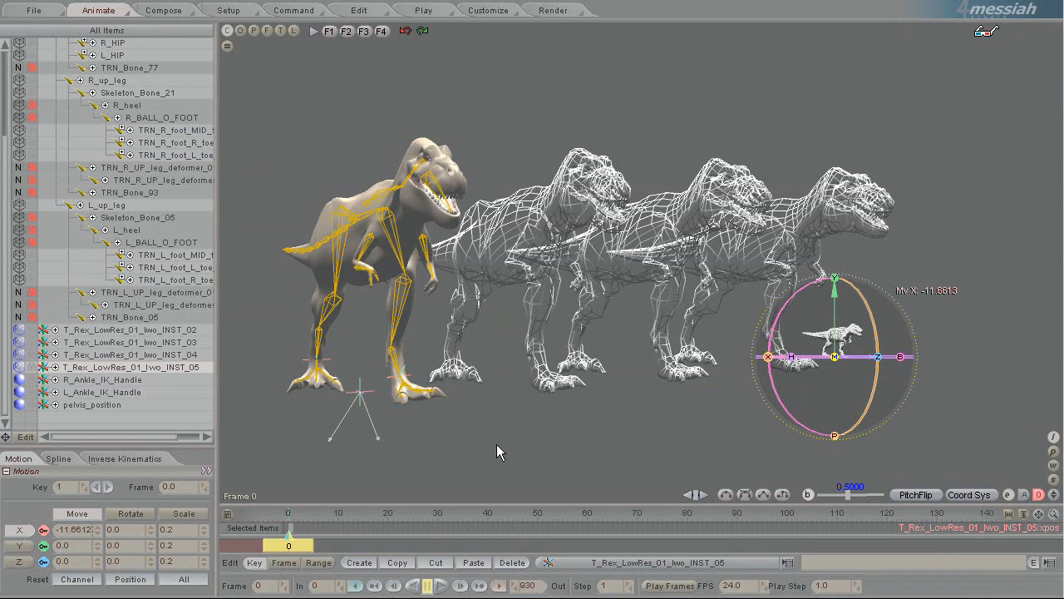